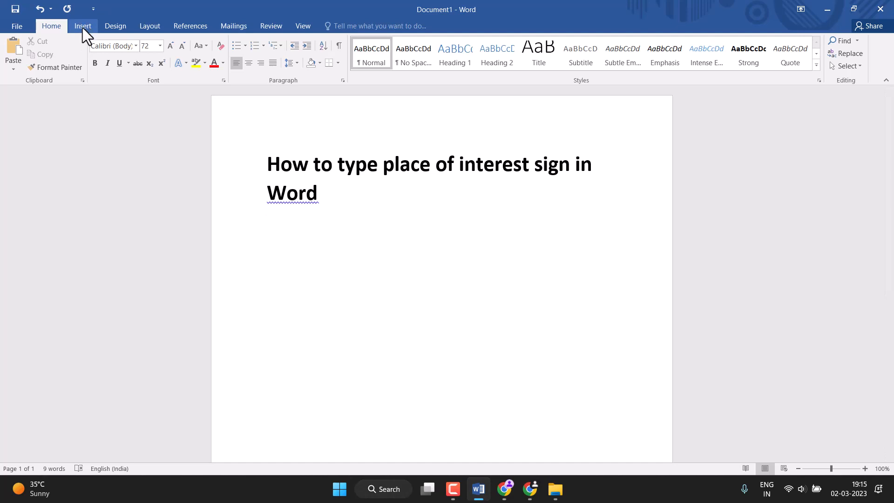
Show the Insert ribbon to reach the symbol features
left_click(83, 26)
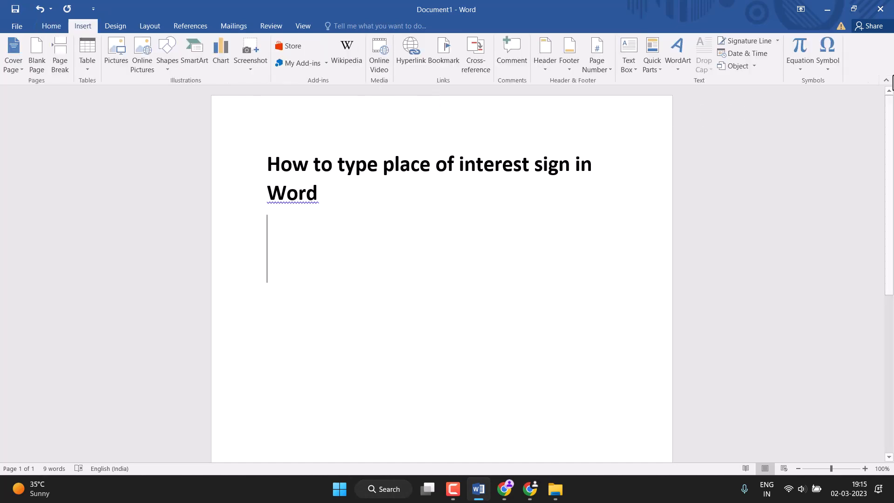
mouse_move(827, 51)
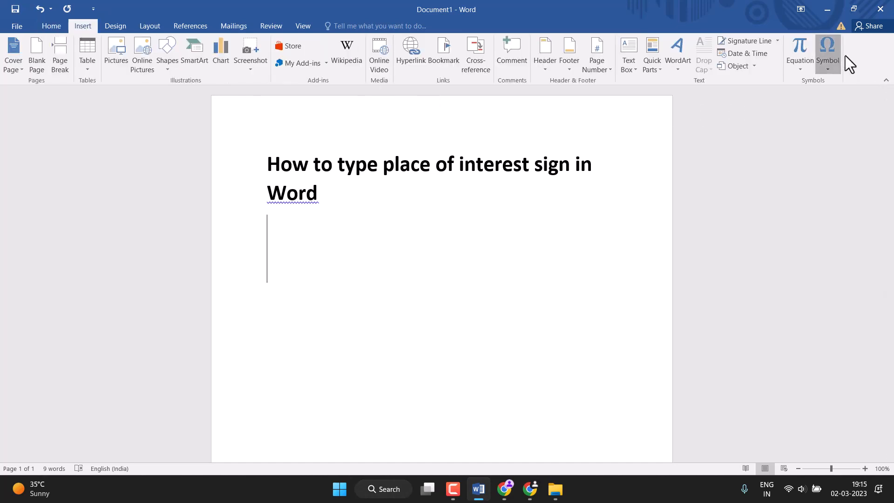
mouse_move(827, 54)
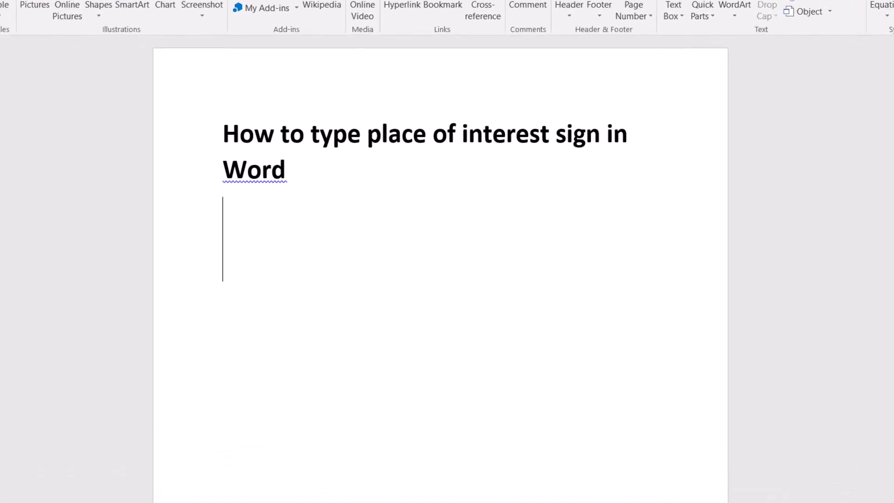
Insert the Wingdings place-of-interest ⌘ symbol (character 122) from More Symbols beneath the title
left_click(888, 11)
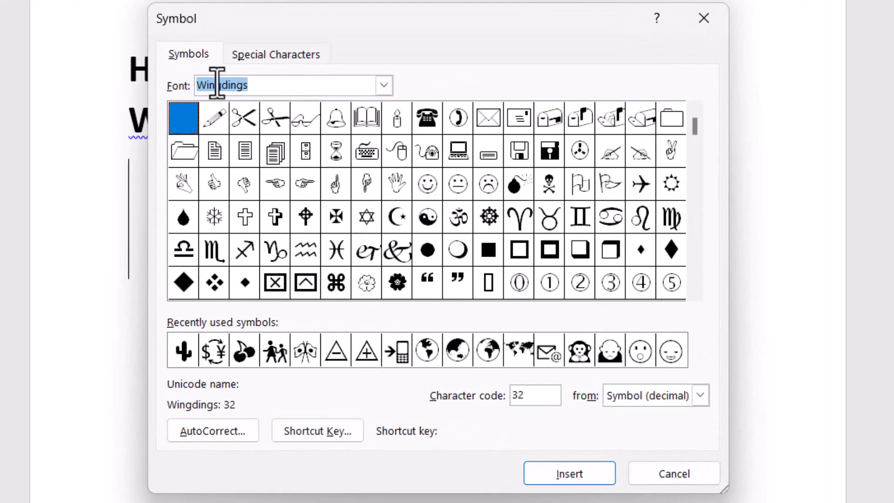
mouse_move(581, 425)
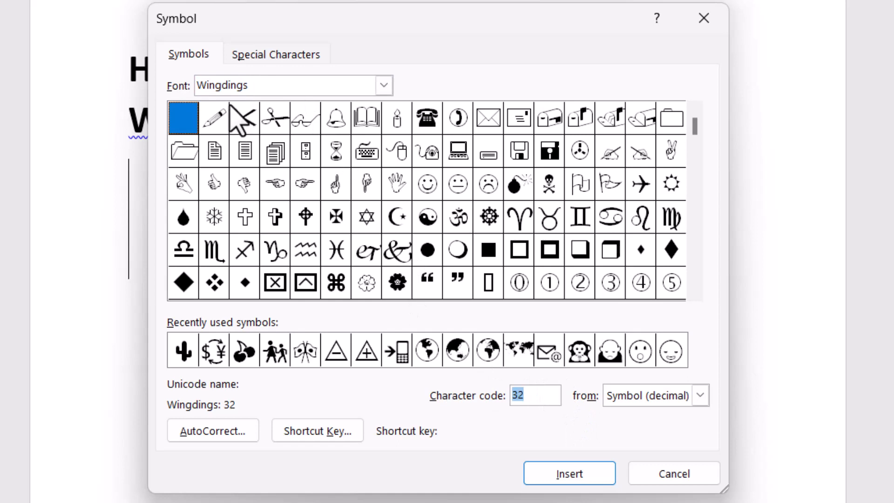
mouse_move(650, 214)
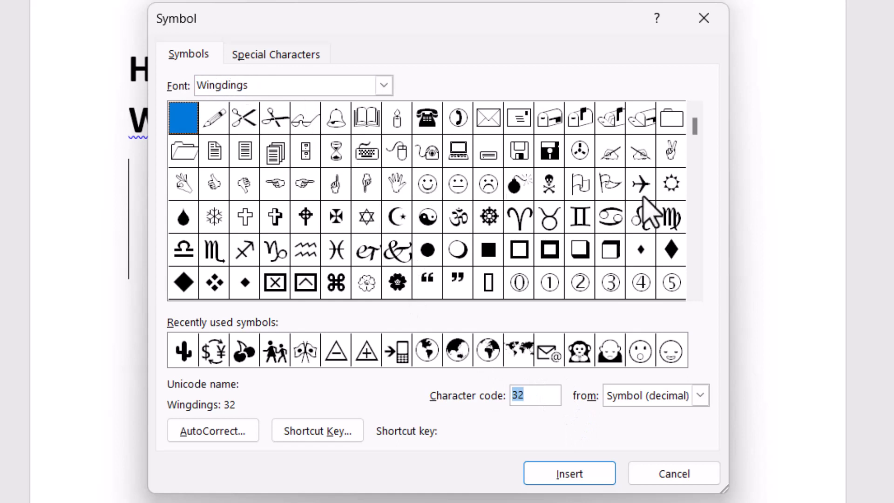
mouse_move(679, 214)
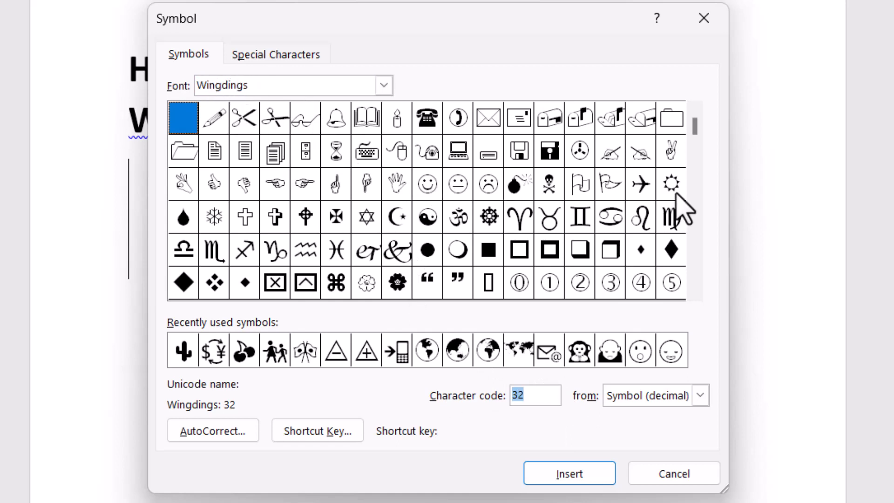
mouse_move(328, 280)
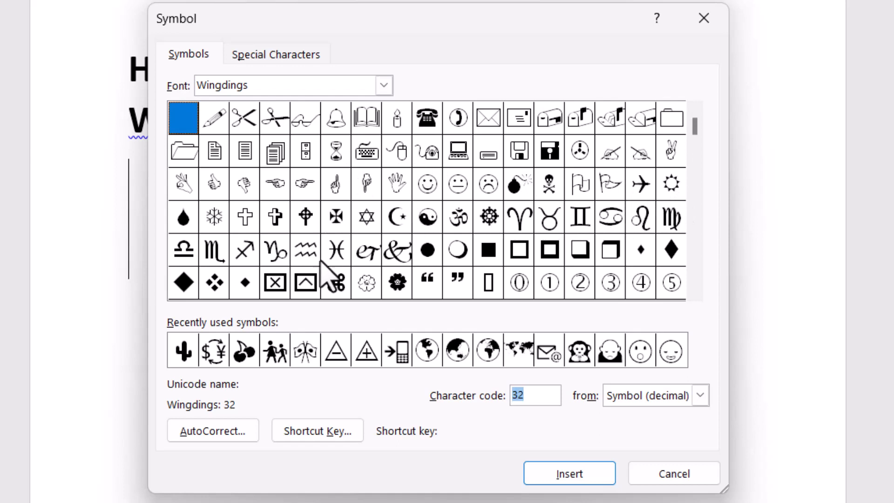
left_click(335, 282)
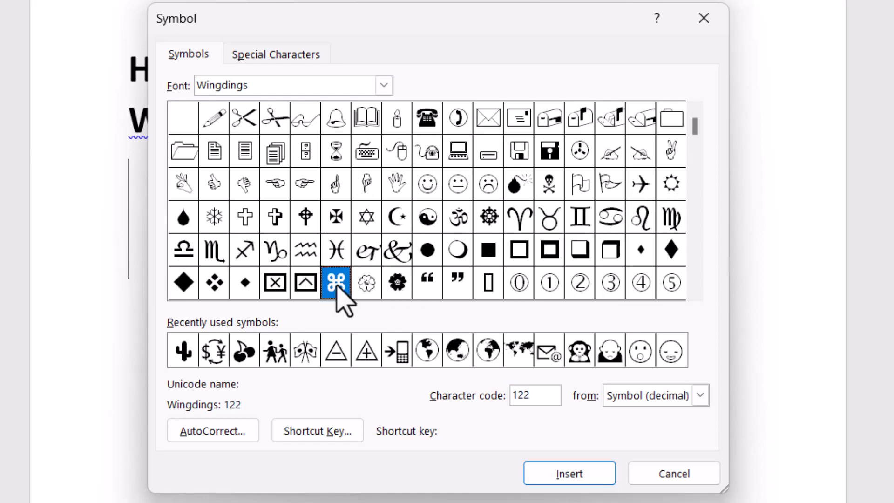
mouse_move(539, 398)
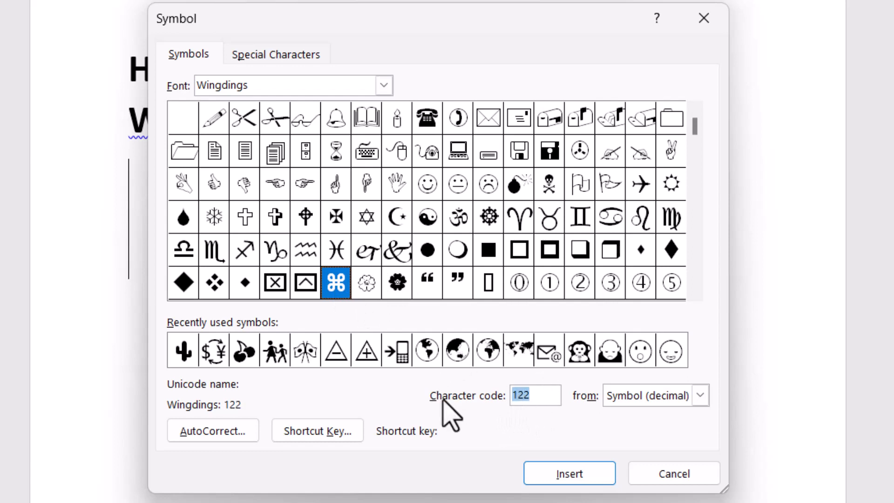
left_click(568, 473)
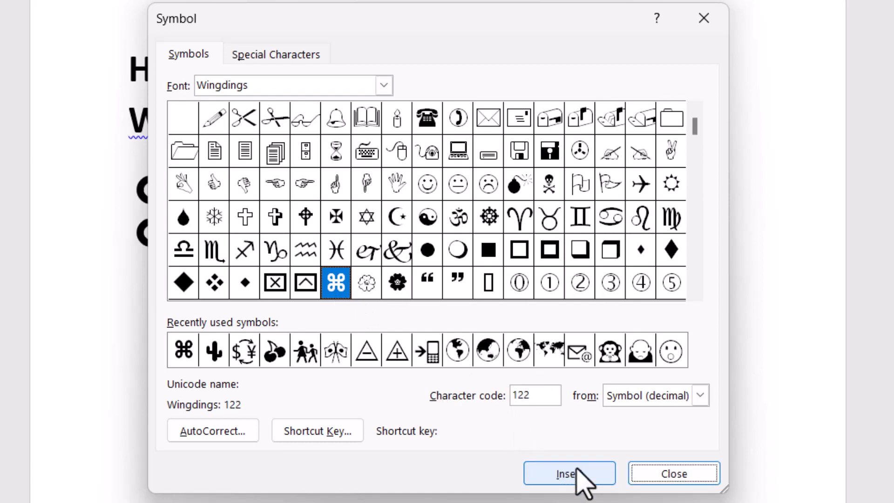
mouse_move(674, 473)
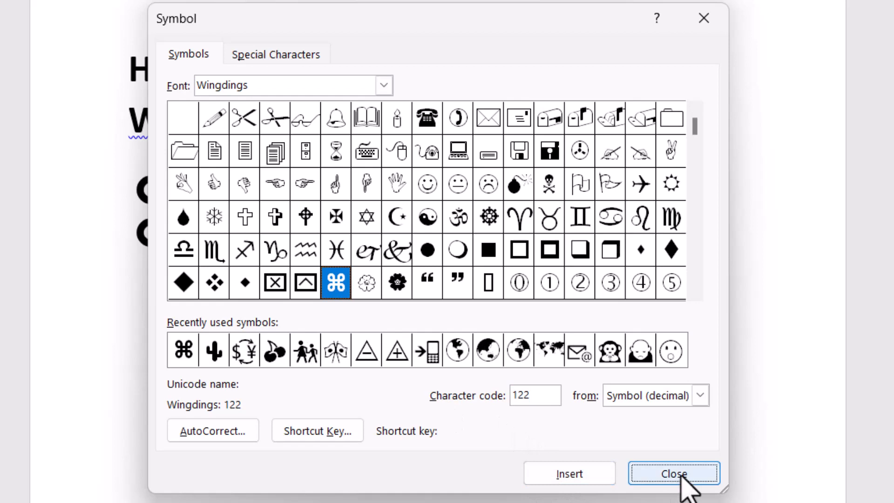
Dismiss the Symbol dialog and deselect the two ⌘ symbols in the document
left_click(673, 473)
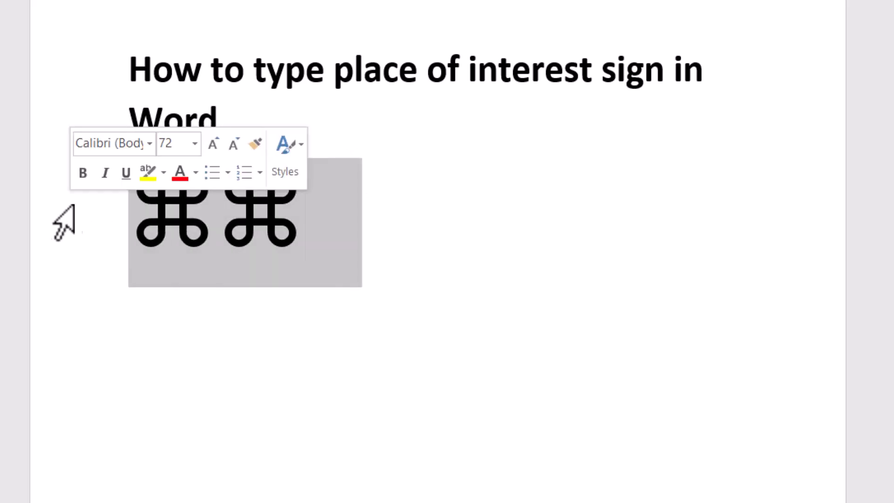
left_click(194, 171)
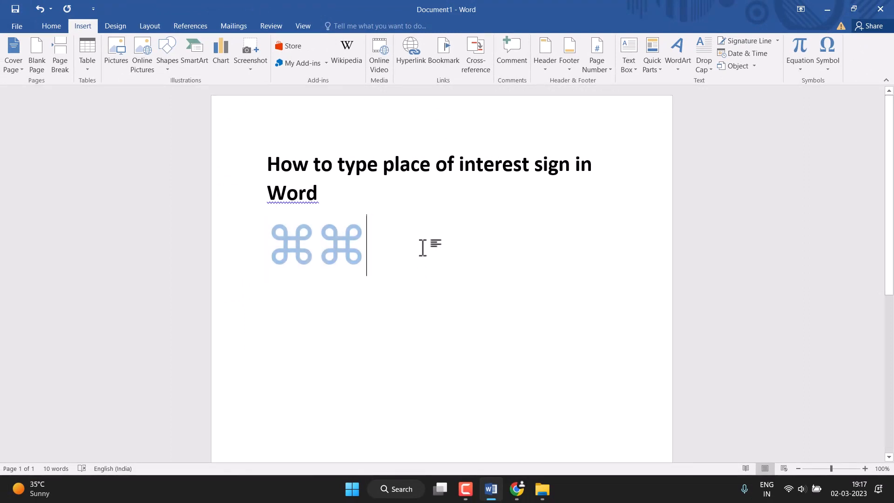
mouse_move(342, 201)
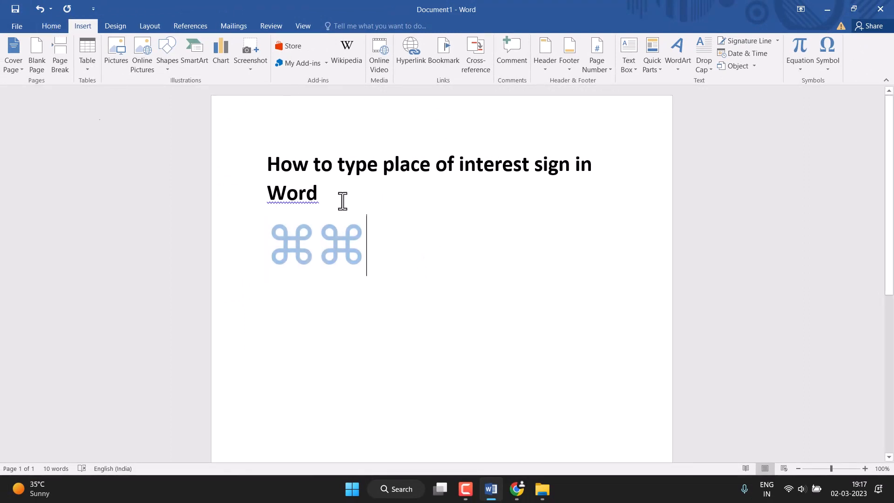
From the Home ribbon, select both ⌘ symbols and show the Font Color choices
left_click(50, 26)
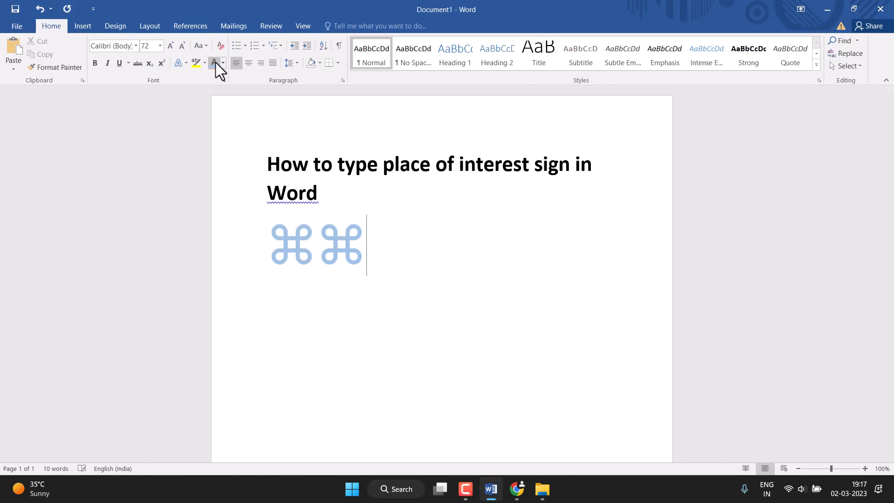
left_click(223, 63)
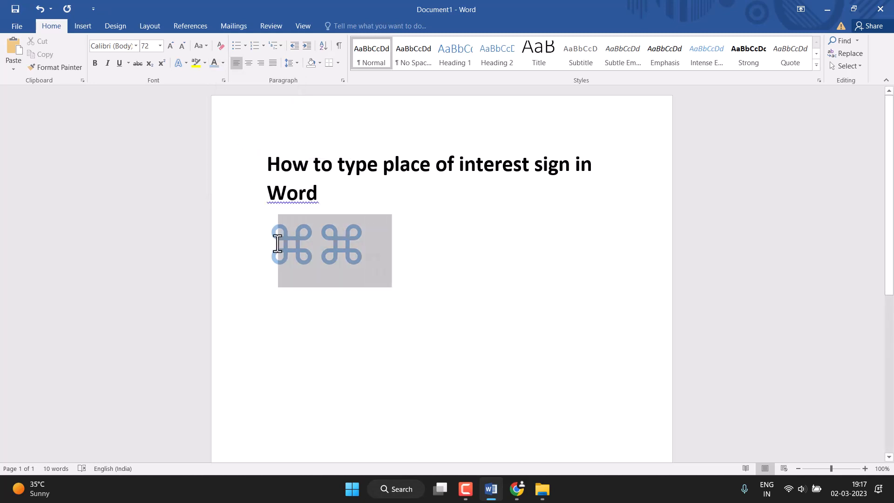
left_click(223, 63)
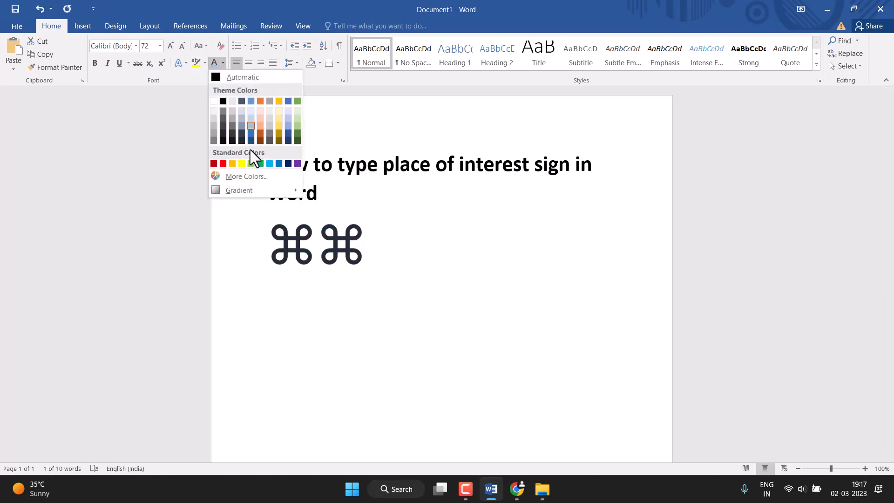